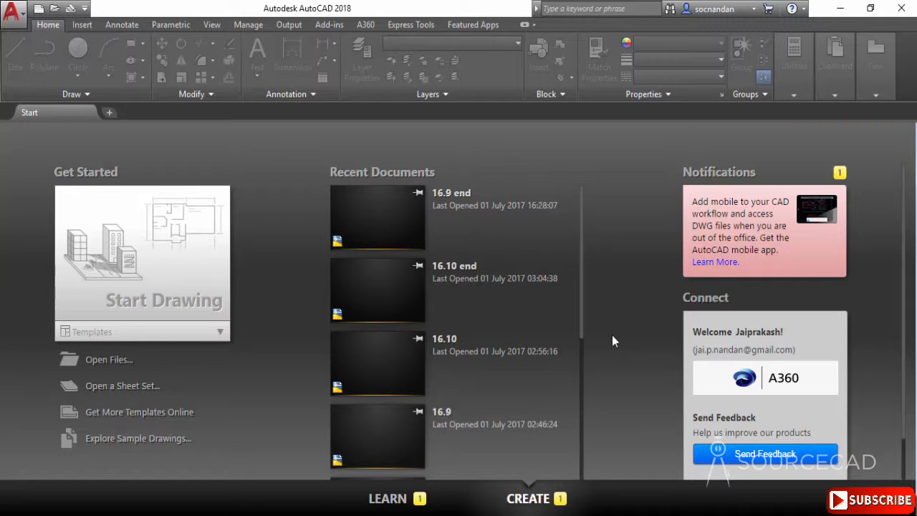
pyautogui.moveTo(212, 270)
pyautogui.write('-DWGUNIt')
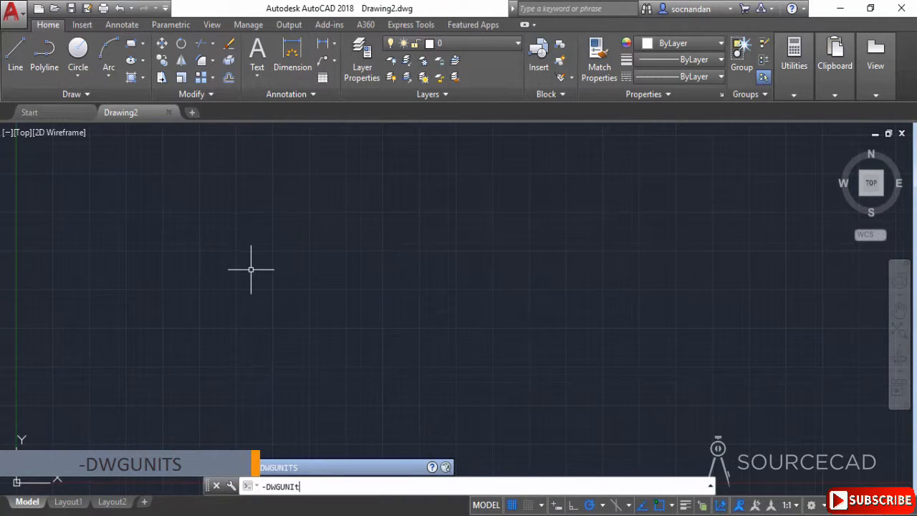
pyautogui.press('Return')
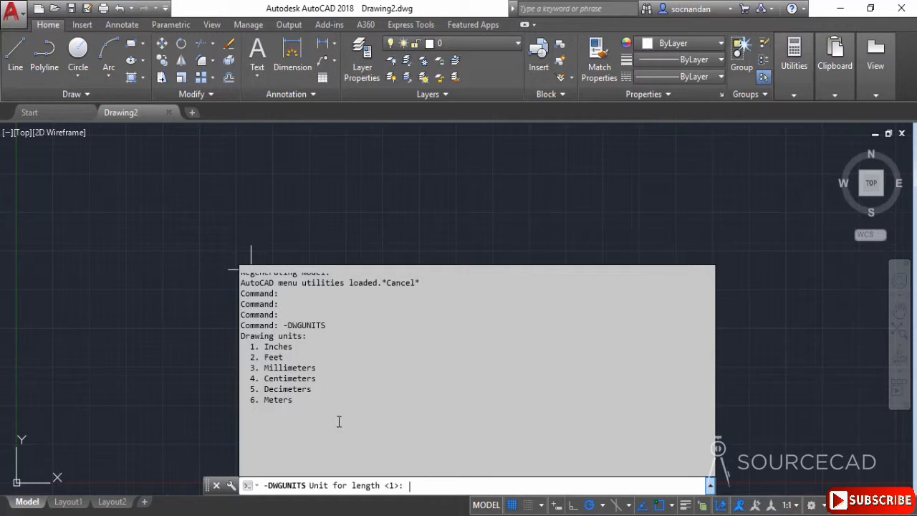
pyautogui.moveTo(378, 467)
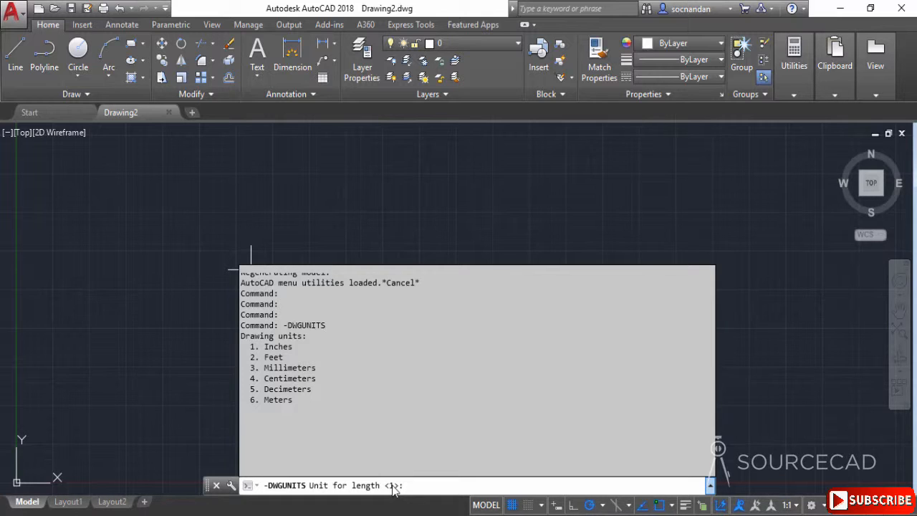
pyautogui.write('1')
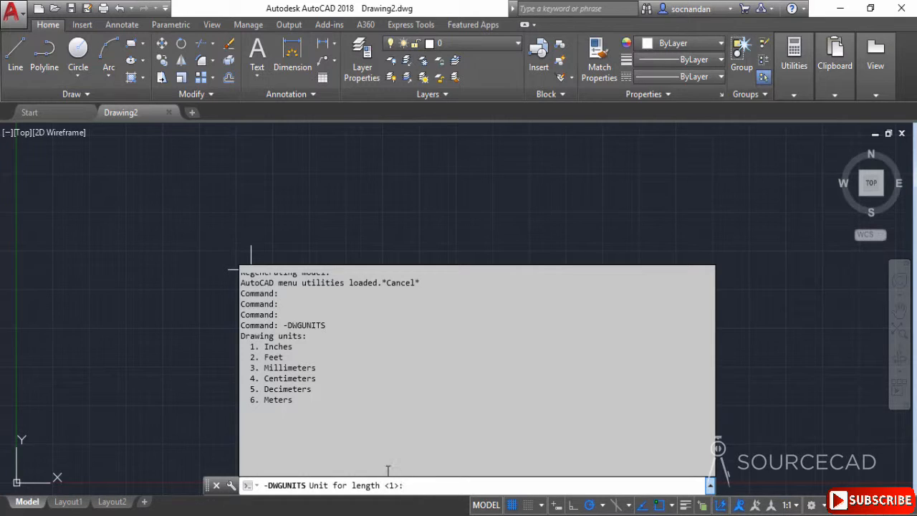
pyautogui.press('escape')
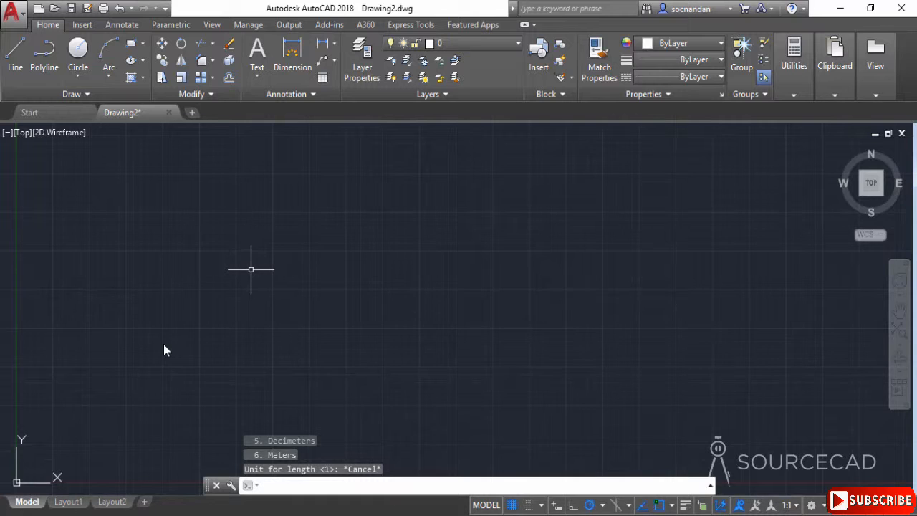
pyautogui.write('u')
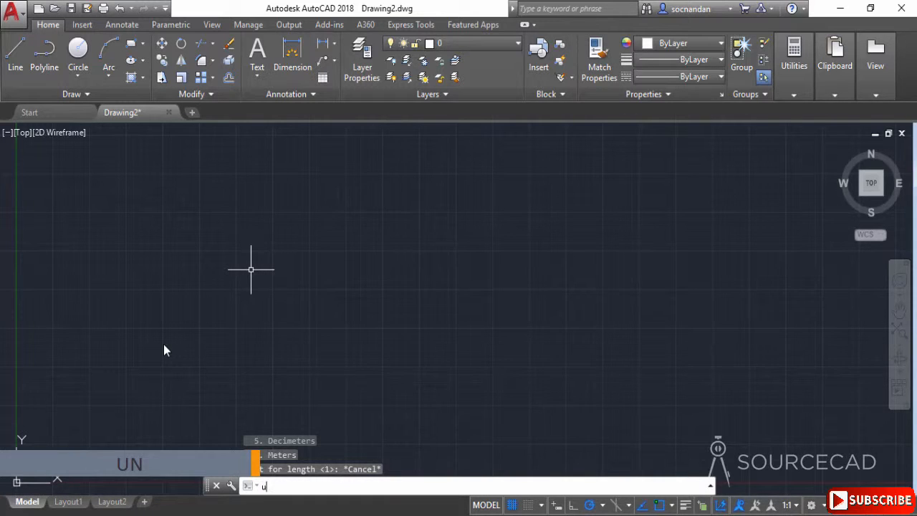
# Step: In the UNITS dialog, choose Architectural length type with 0'-0 1/4" precision
pyautogui.write('N')
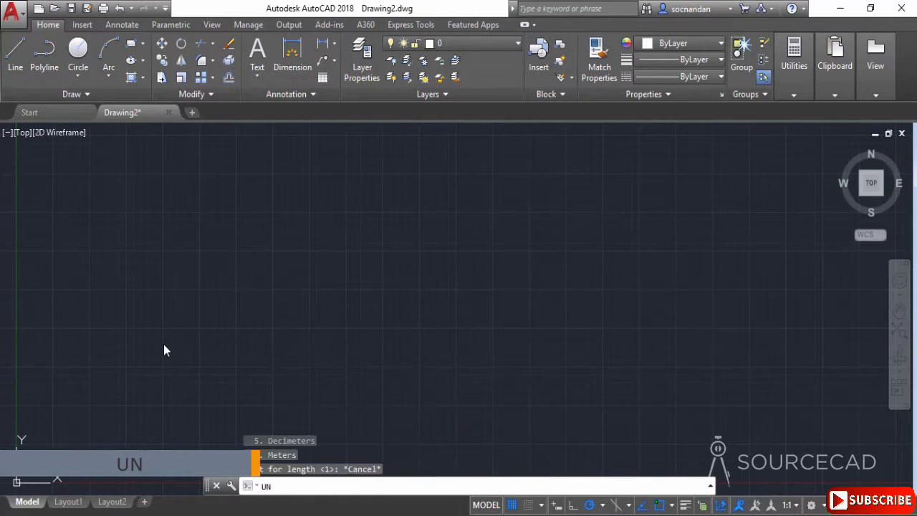
pyautogui.press('Return')
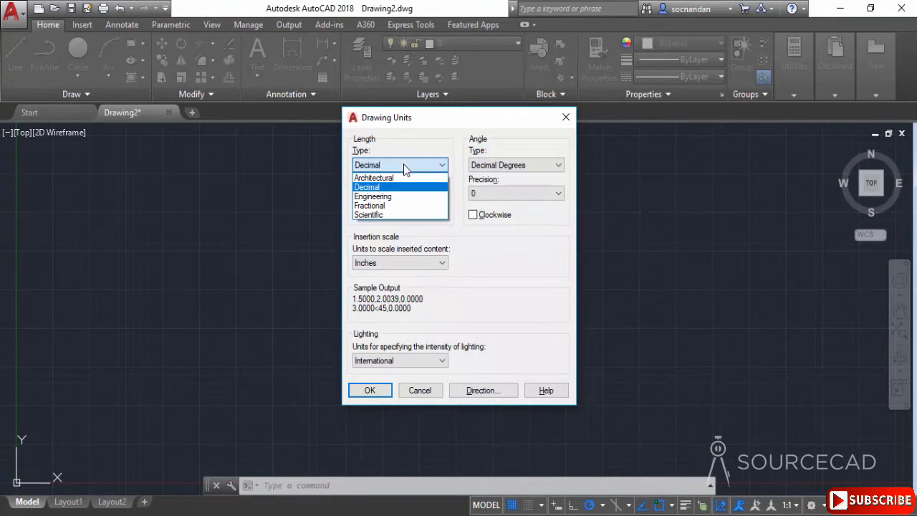
pyautogui.click(373, 177)
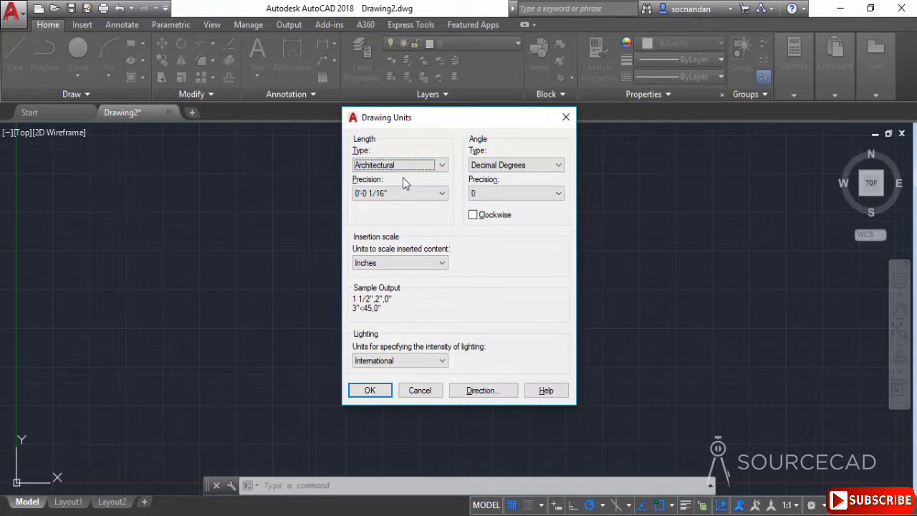
pyautogui.click(441, 192)
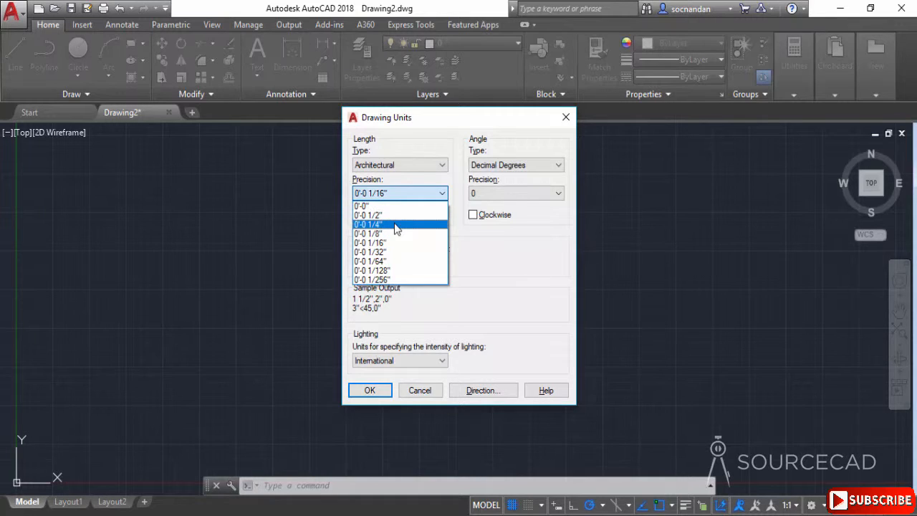
pyautogui.click(367, 225)
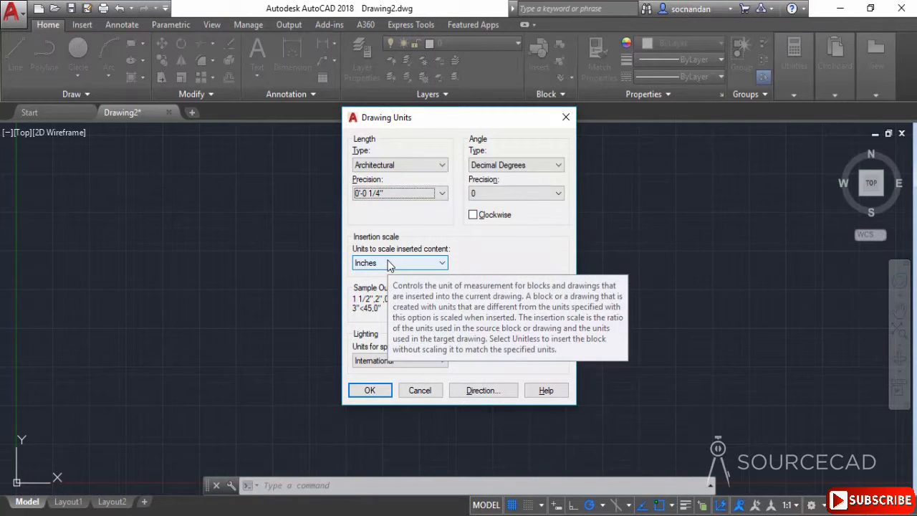
pyautogui.moveTo(371, 373)
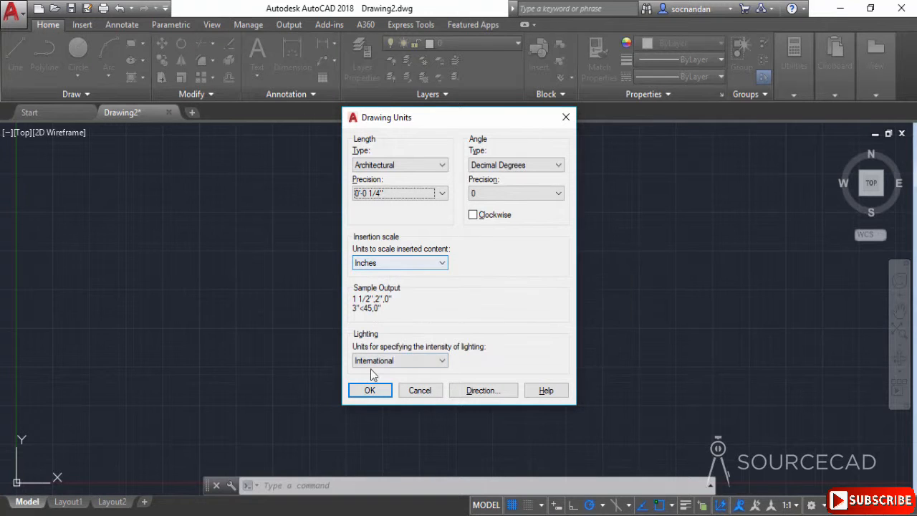
pyautogui.click(370, 390)
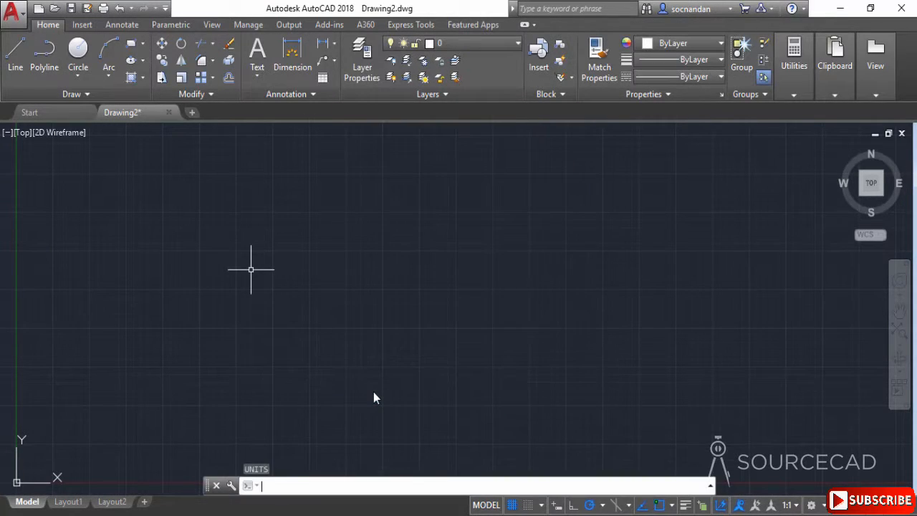
pyautogui.moveTo(370, 371)
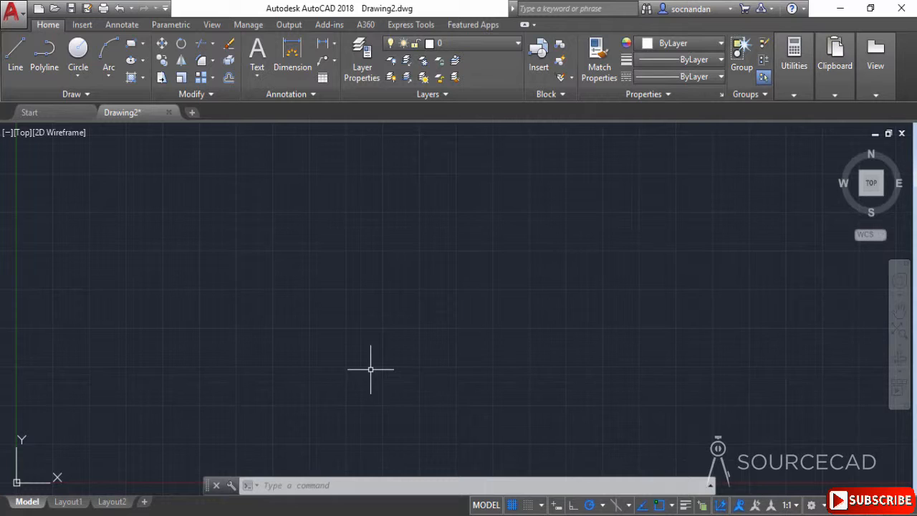
# Step: Run LIMITS, keep the 0,0 lower-left corner and enter 100,50 upper-right
pyautogui.write('LIMITS Specify upper right corner <1\'-0",0\'-9">:')
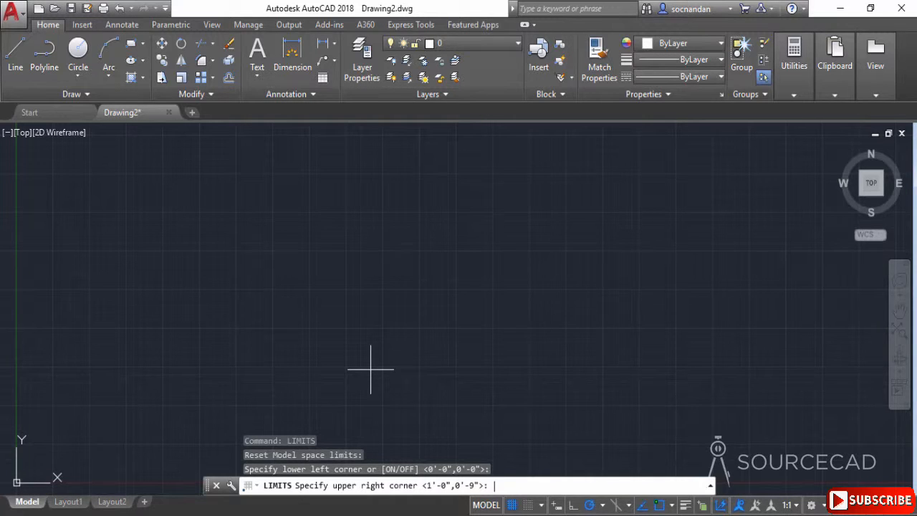
pyautogui.write('10')
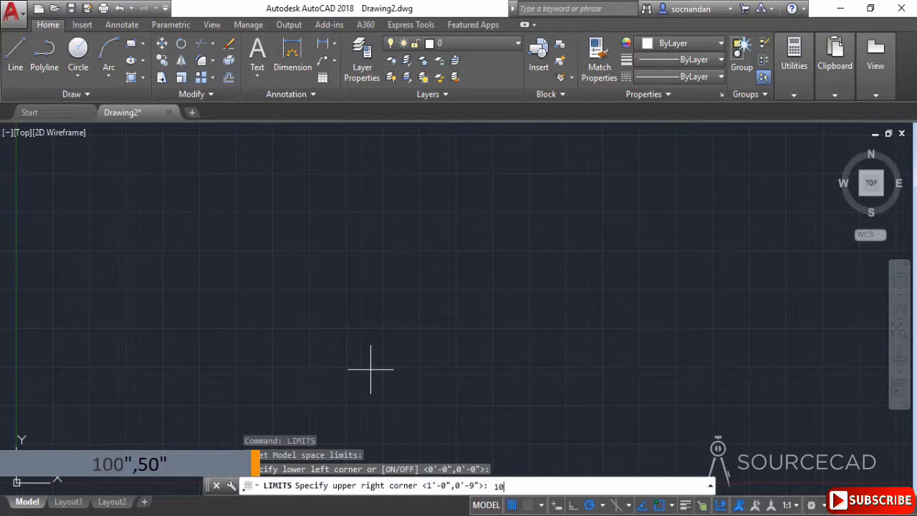
pyautogui.write('0')
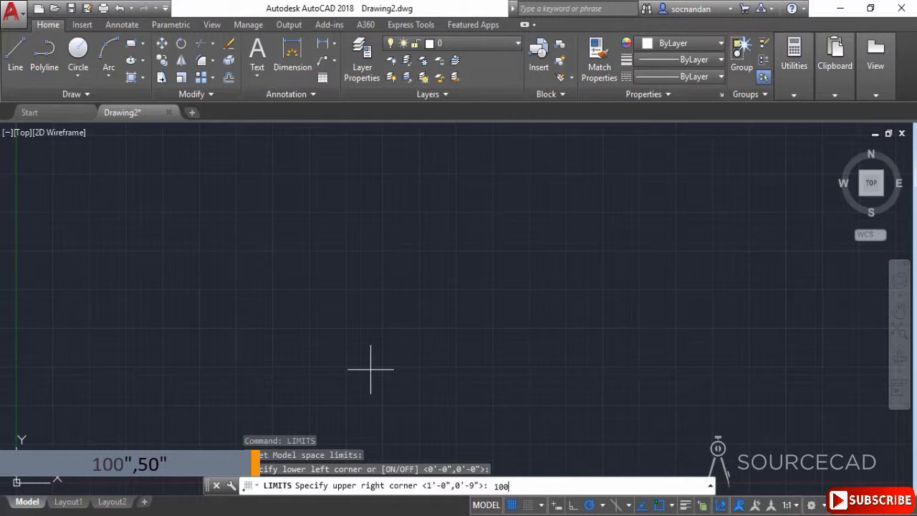
pyautogui.write(',')
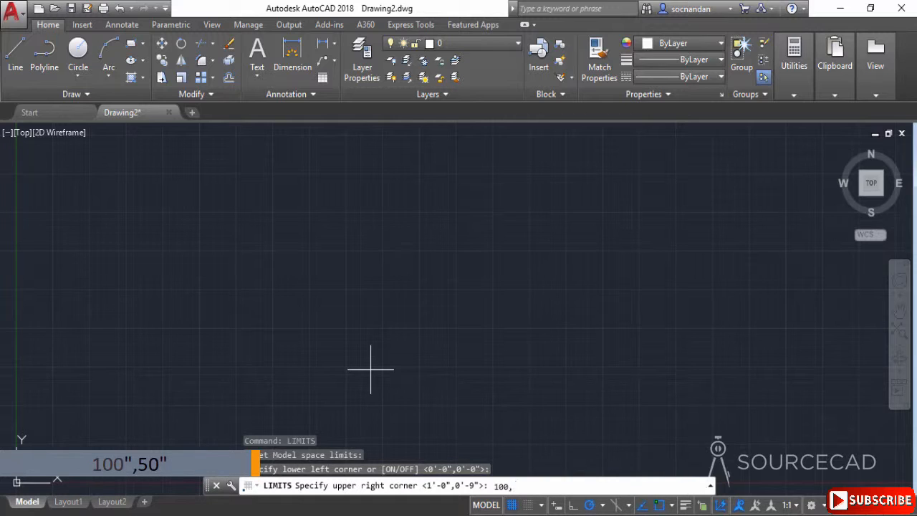
pyautogui.write('50"')
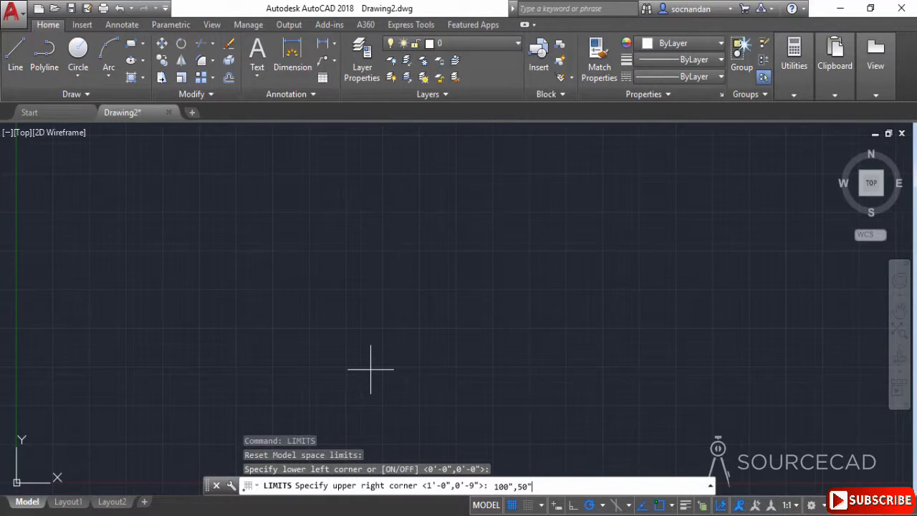
pyautogui.press('Return')
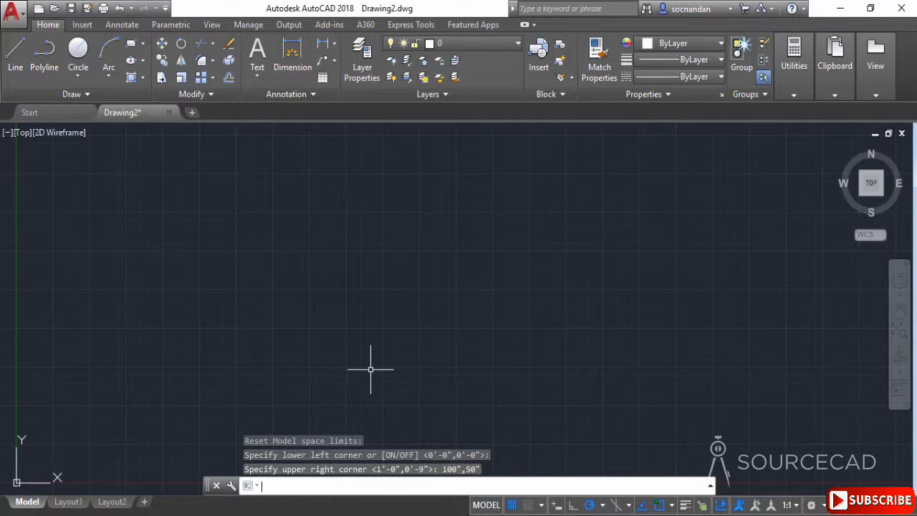
# Step: Zoom All so the 100",50" limits fill the view
pyautogui.write('z')
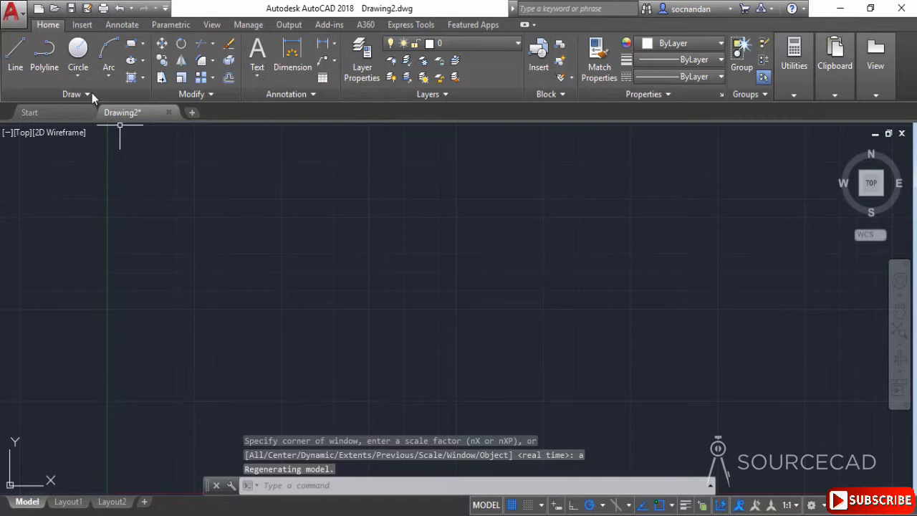
# Step: Save the drawing as template My Template.dwt on the Desktop, accepting the template options
pyautogui.click(13, 10)
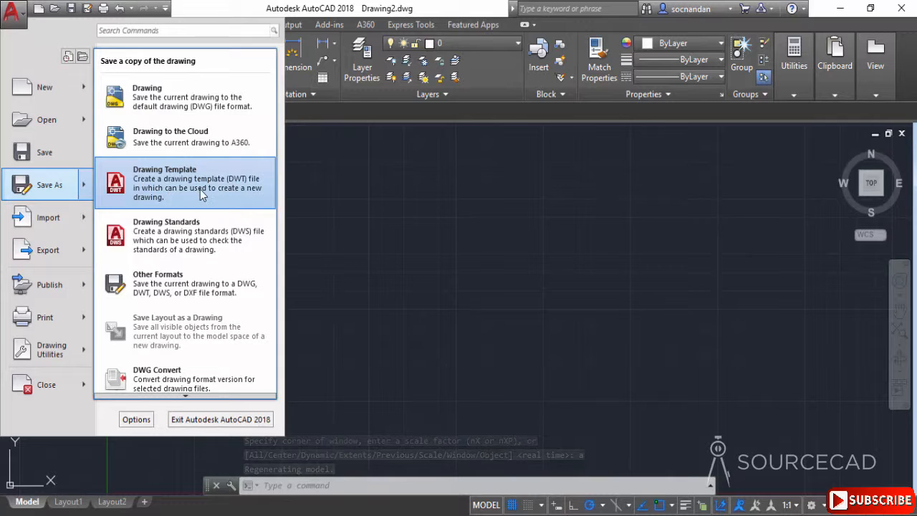
pyautogui.click(185, 182)
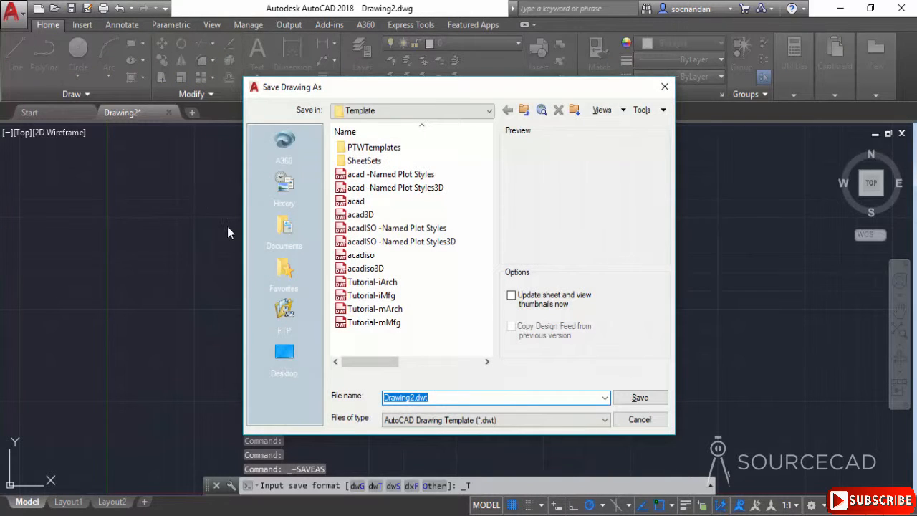
pyautogui.click(283, 359)
pyautogui.write('My Template')
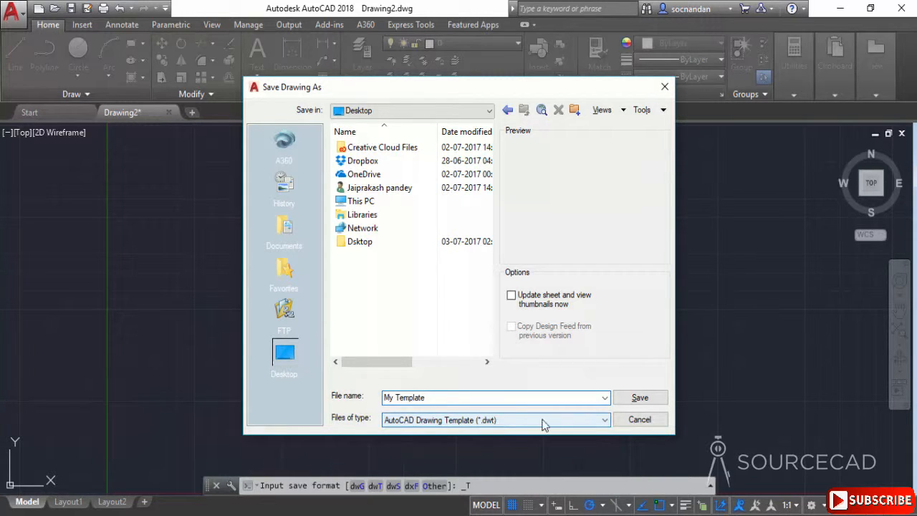
pyautogui.click(638, 397)
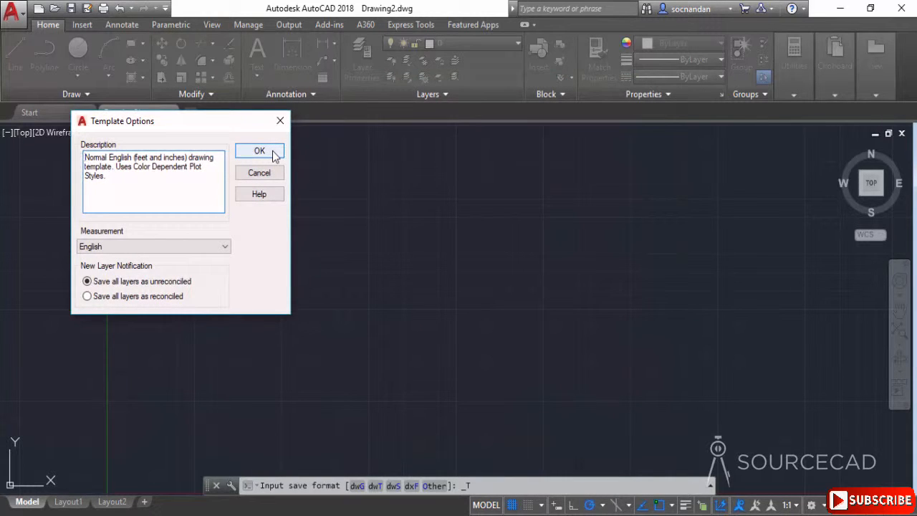
pyautogui.click(260, 150)
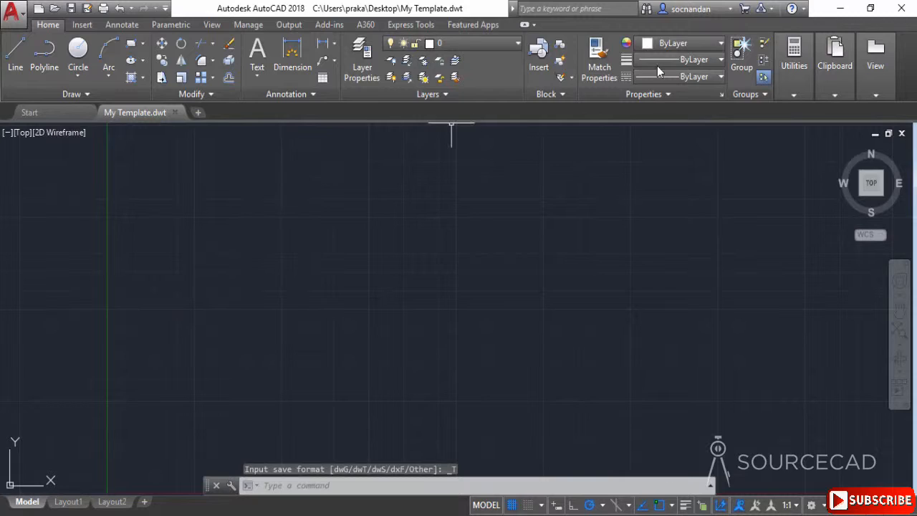